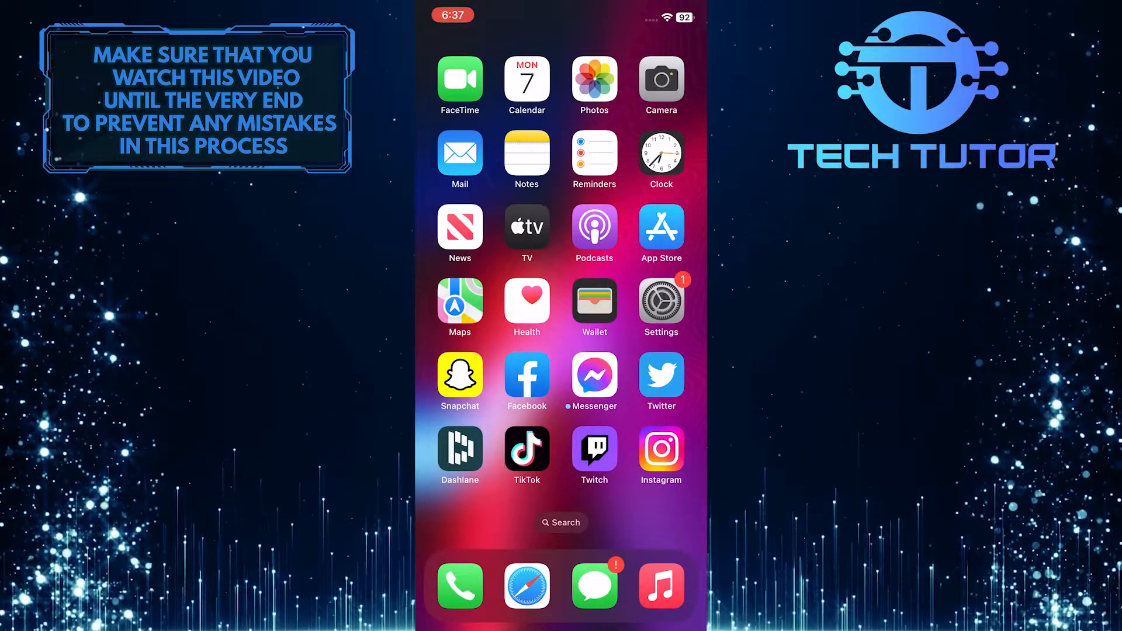
Launch Twitter from the Home Screen so the home timeline appears.
click(659, 375)
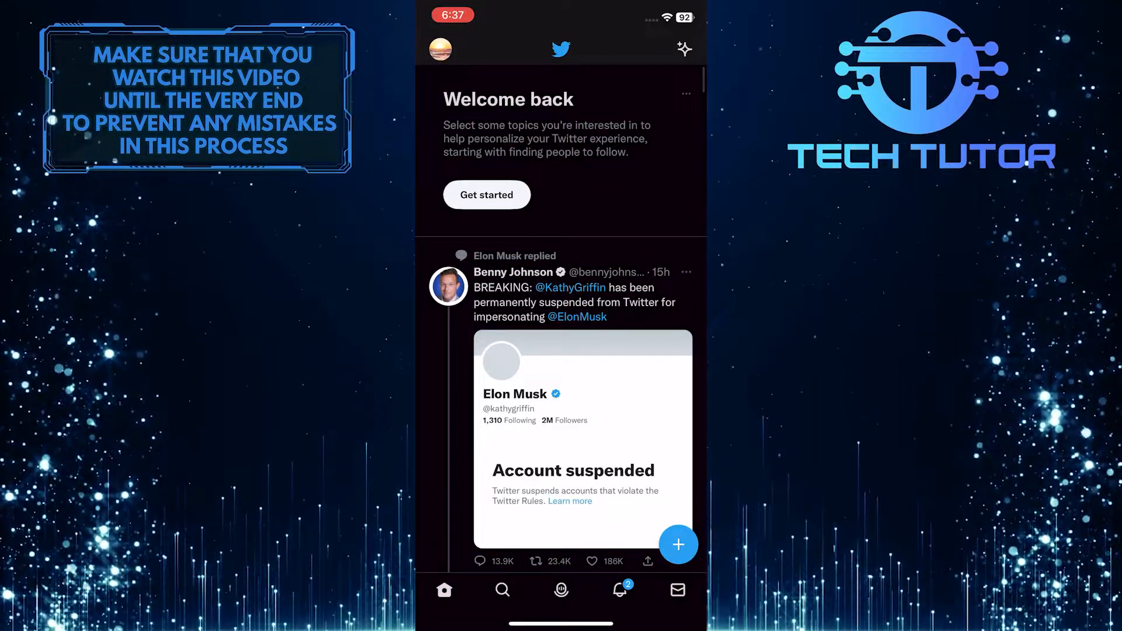
Reach Settings and privacy via the side menu's Settings and Support section.
click(441, 49)
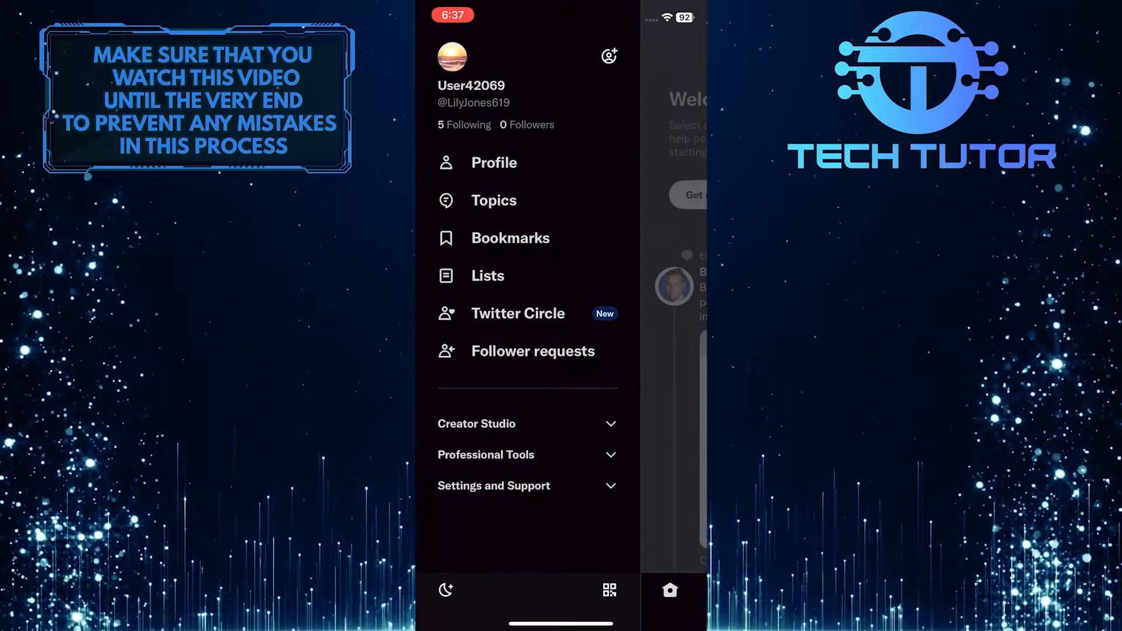
click(493, 485)
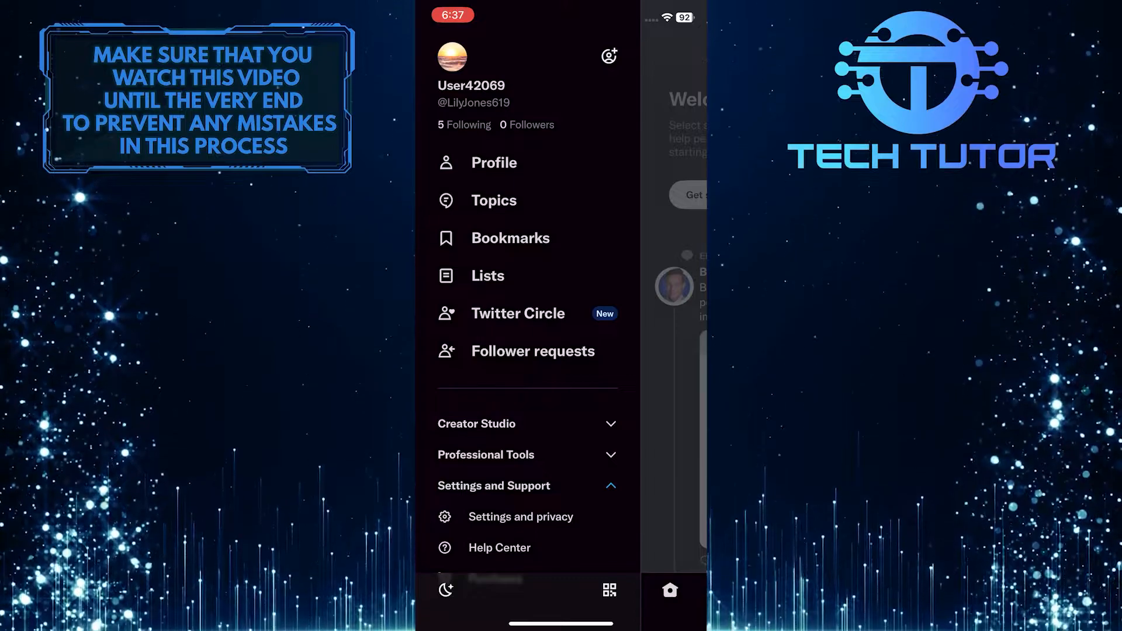
click(522, 516)
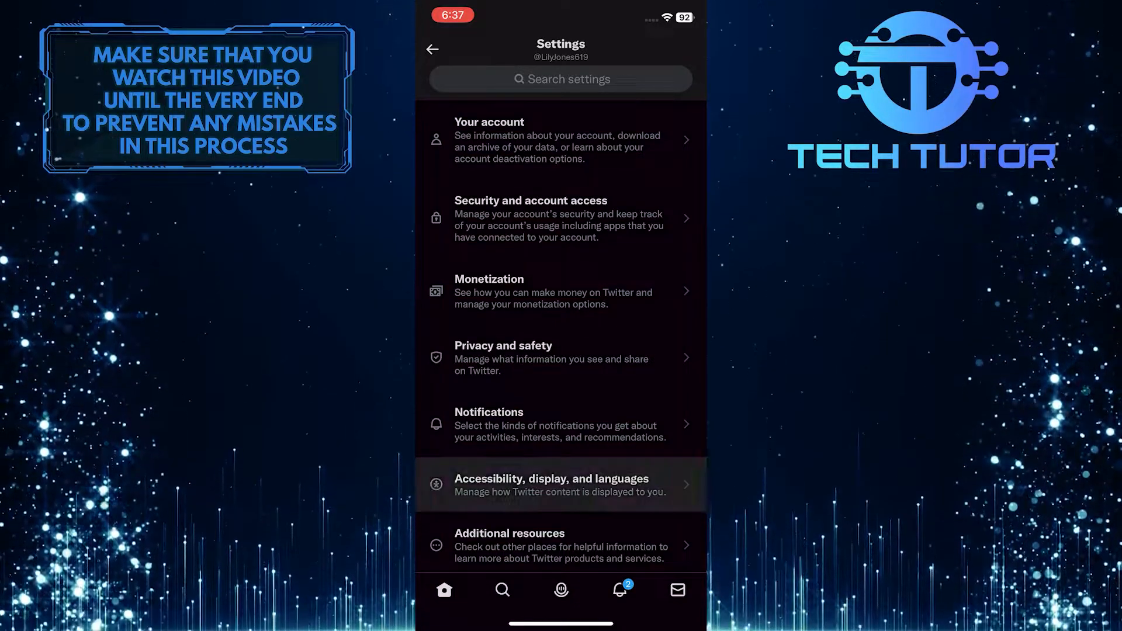
Reach Media storage through Accessibility, display and languages and Data usage.
click(560, 484)
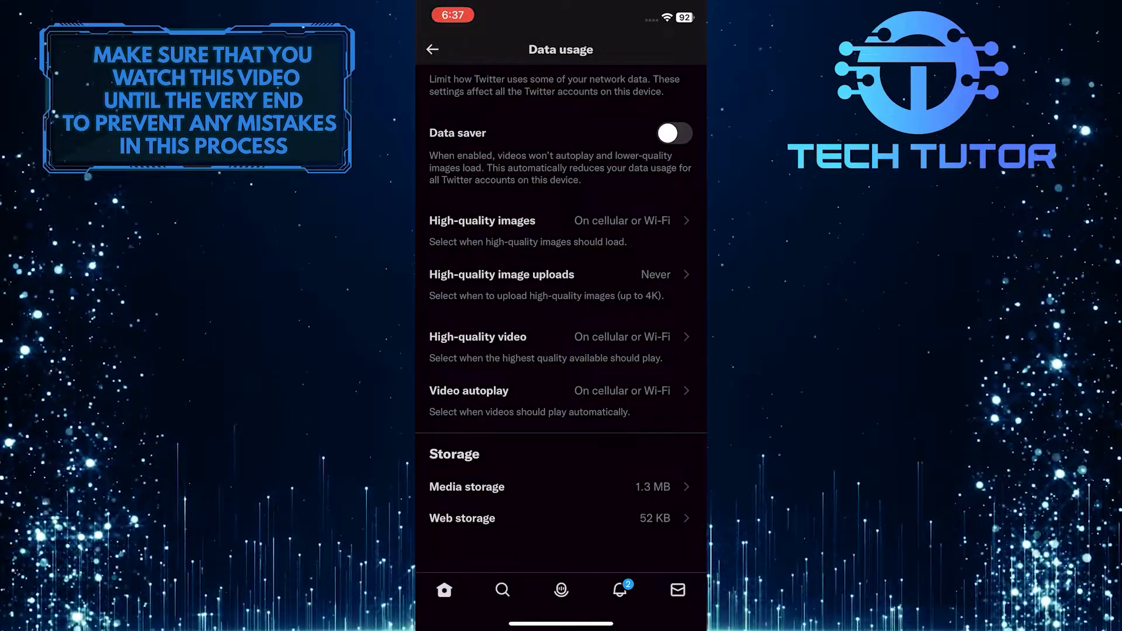
click(467, 486)
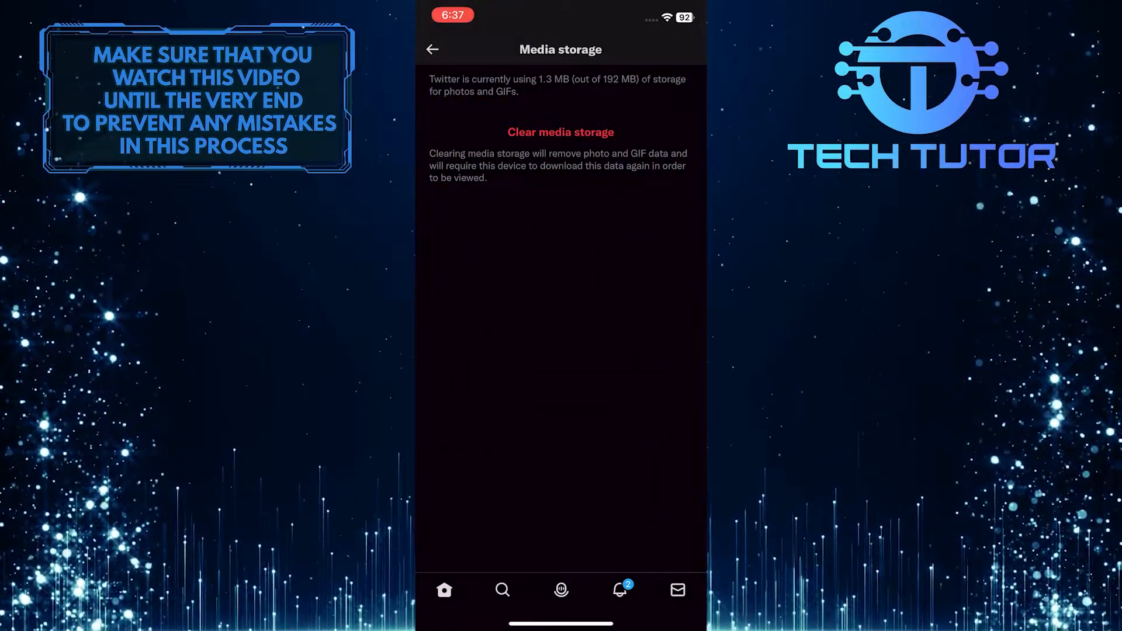
Clear media storage to Zero KB, then bring up Web storage showing 52 KB.
click(561, 132)
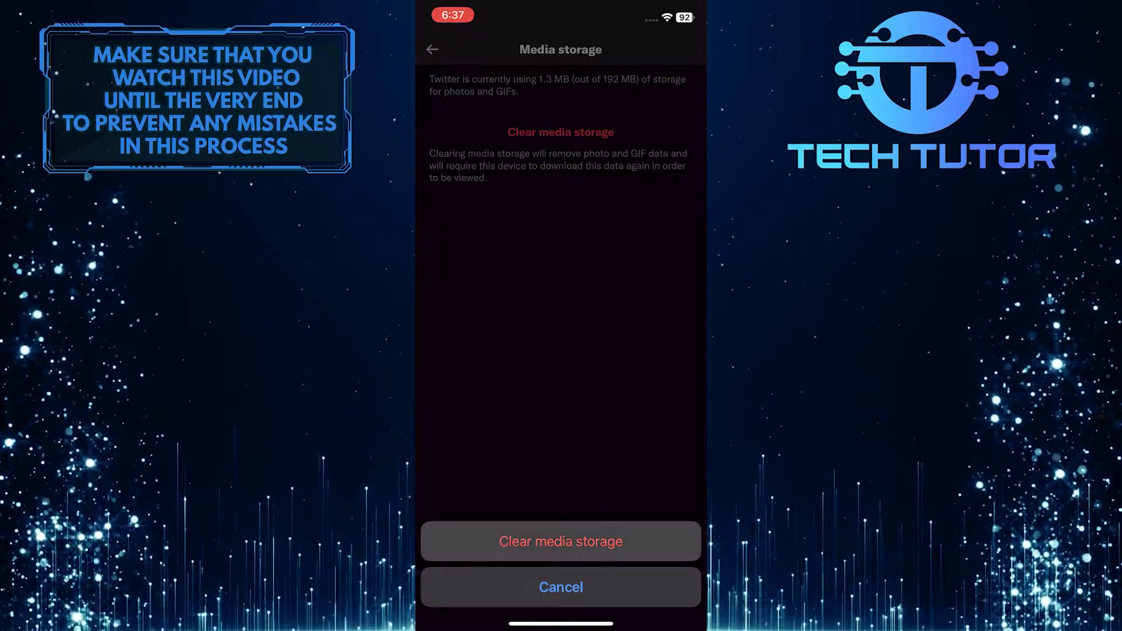
click(560, 542)
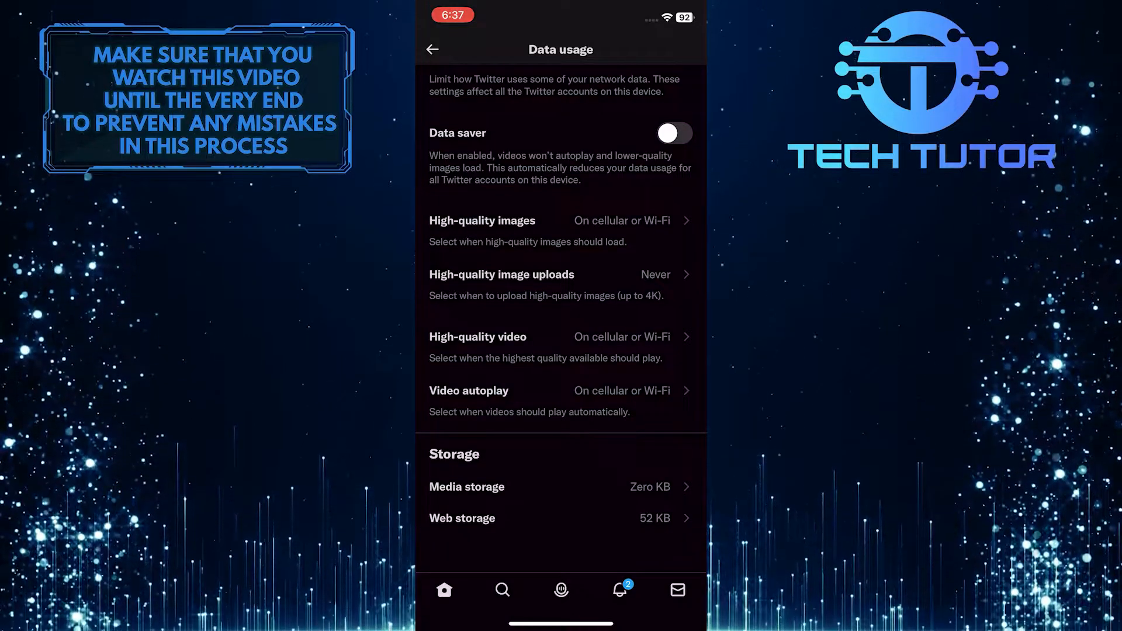
click(462, 518)
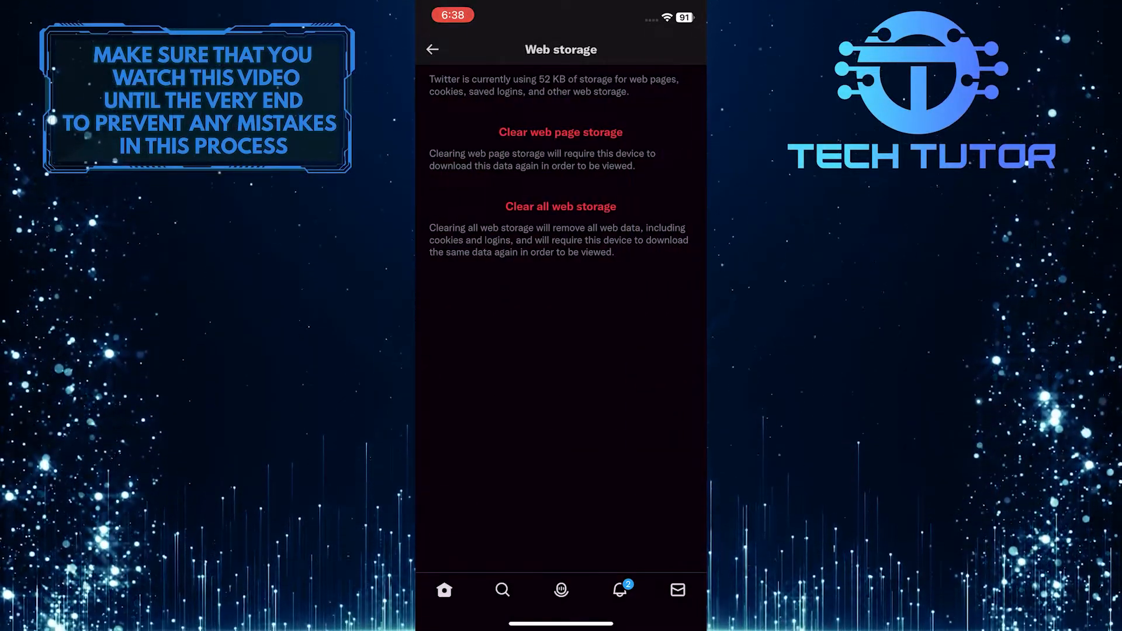